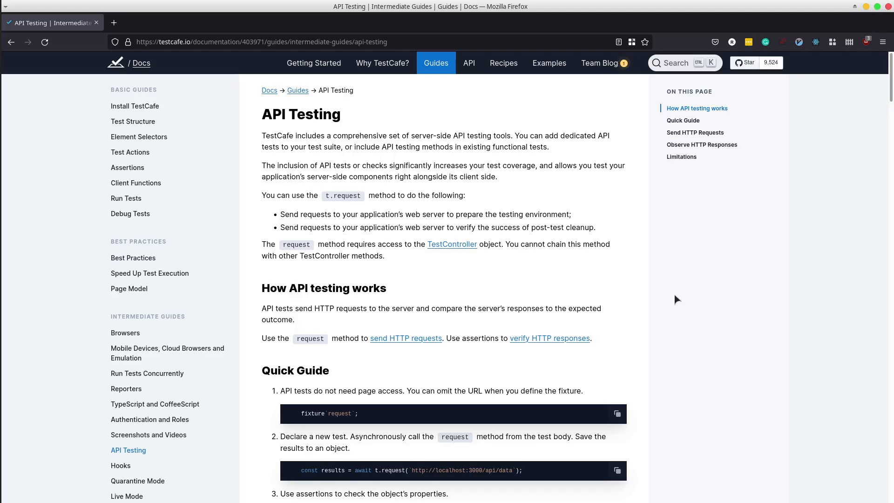
pyautogui.moveTo(608, 310)
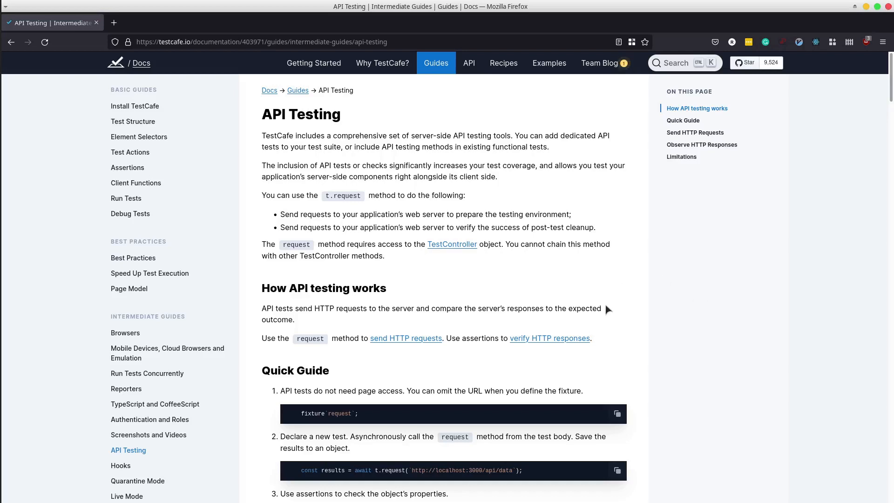
pyautogui.moveTo(540, 293)
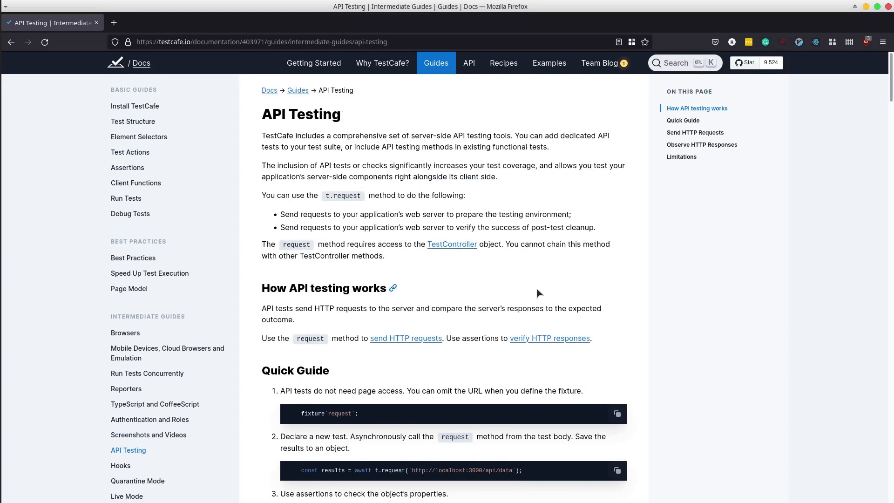
# Scroll the tutorial and highlight the step 3 assertion example
pyautogui.scroll(-3)
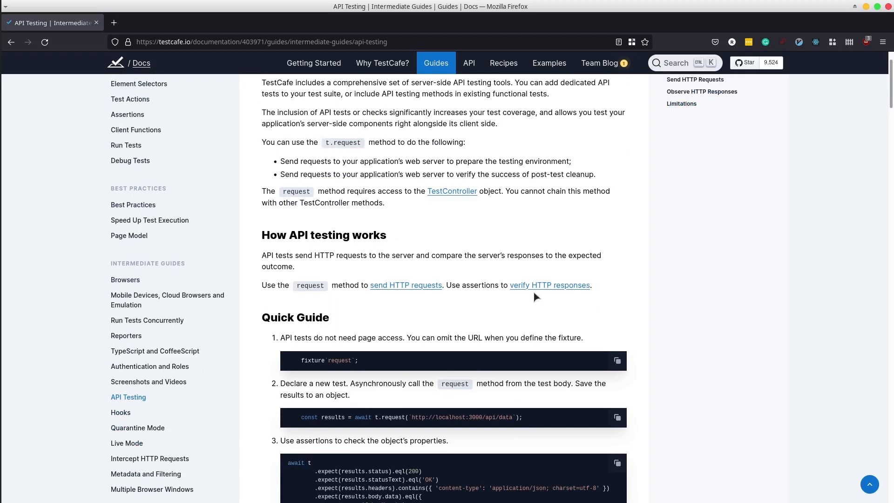
pyautogui.scroll(-3)
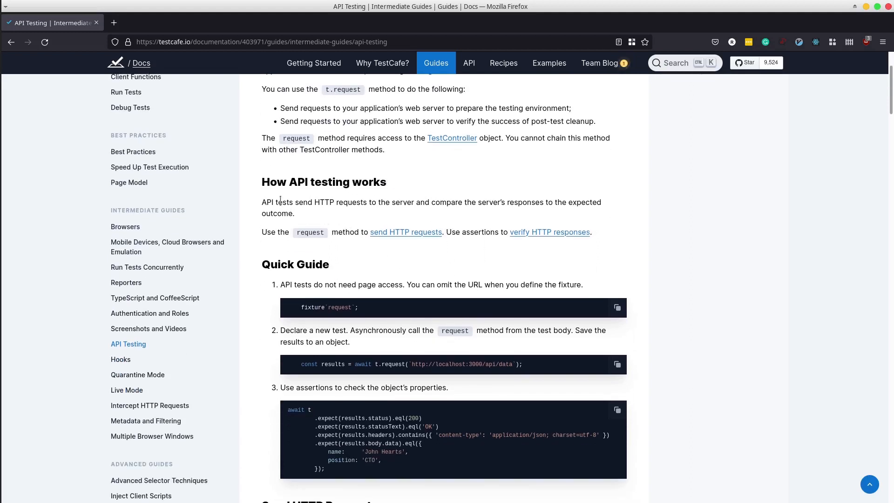
pyautogui.moveTo(430, 195)
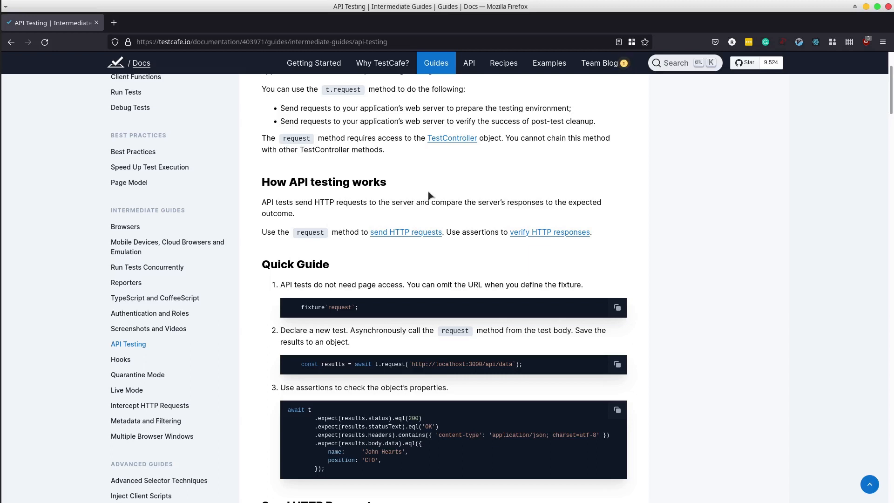
pyautogui.moveTo(531, 183)
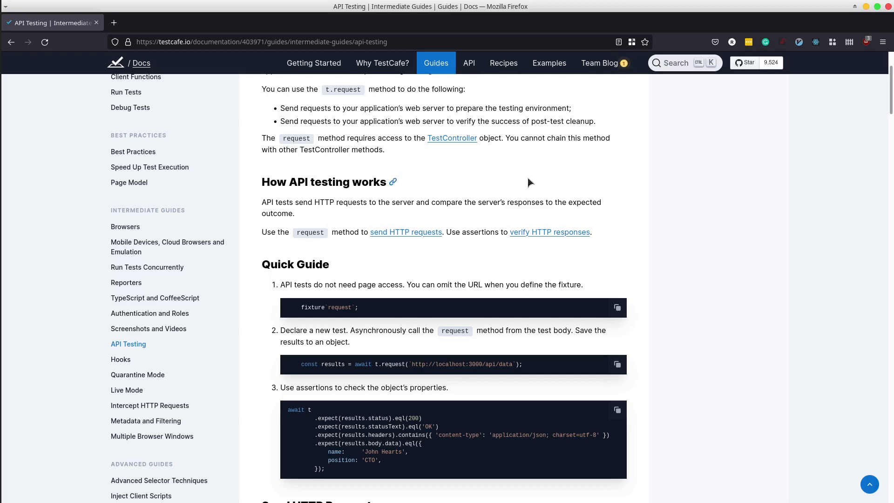
pyautogui.moveTo(455, 361)
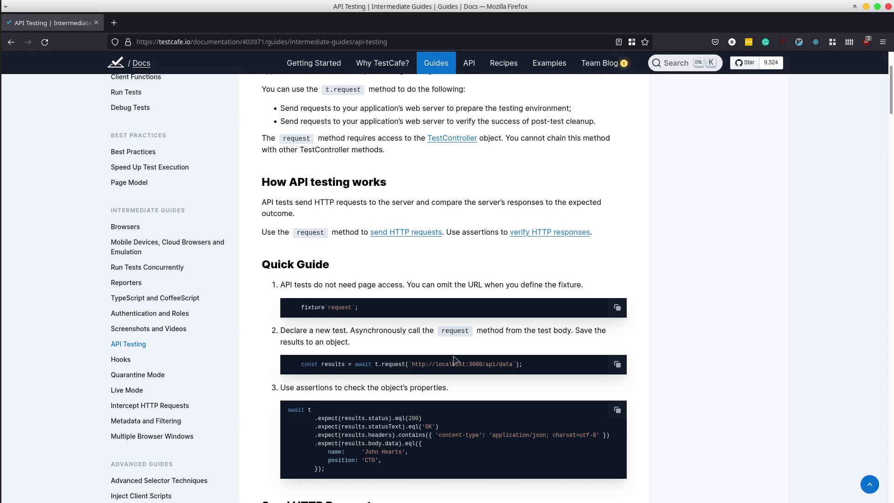
pyautogui.moveTo(280, 387); pyautogui.dragTo(325, 470)
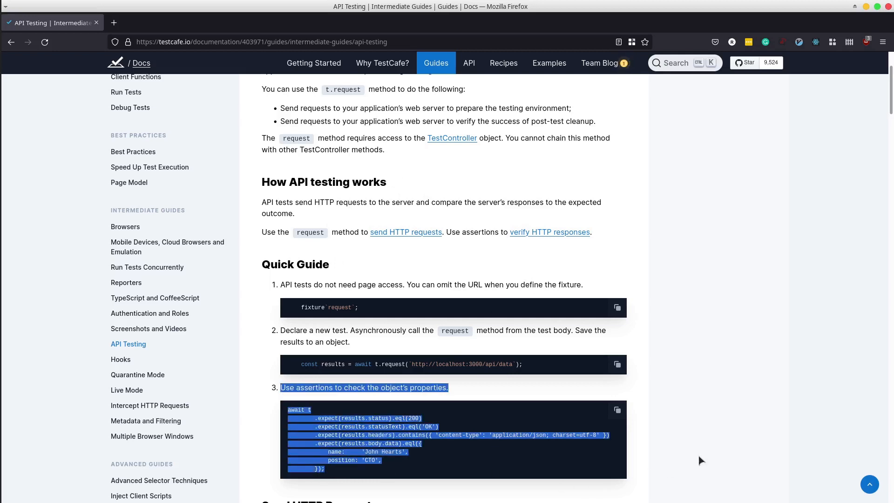
pyautogui.click(711, 387)
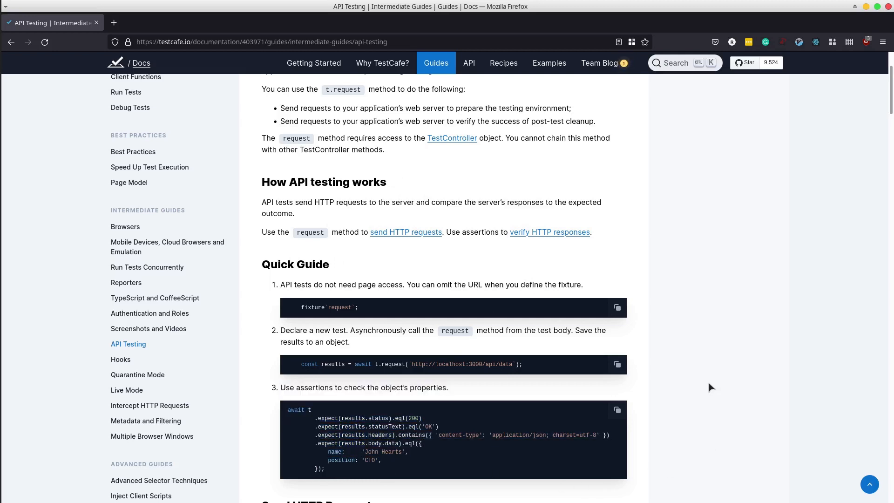
pyautogui.moveTo(671, 262)
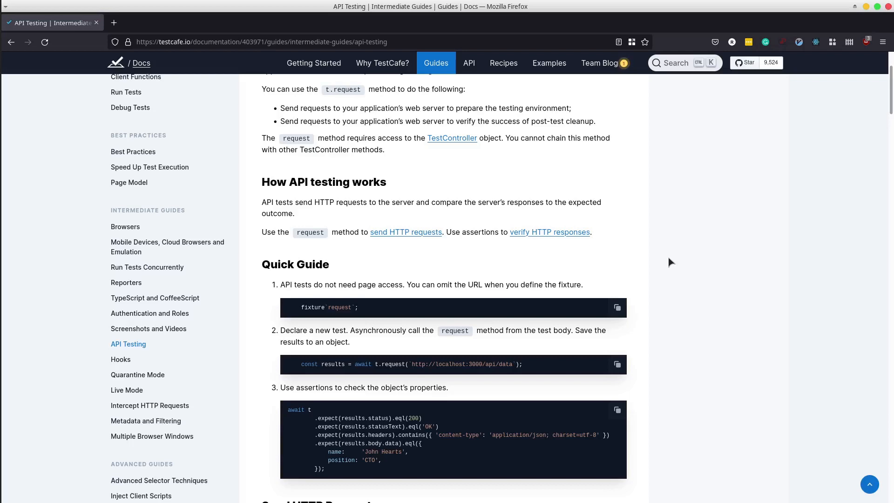
# Scroll further through the tutorial, then start creating the testcafe-api-testing folder with md
pyautogui.scroll(-3)
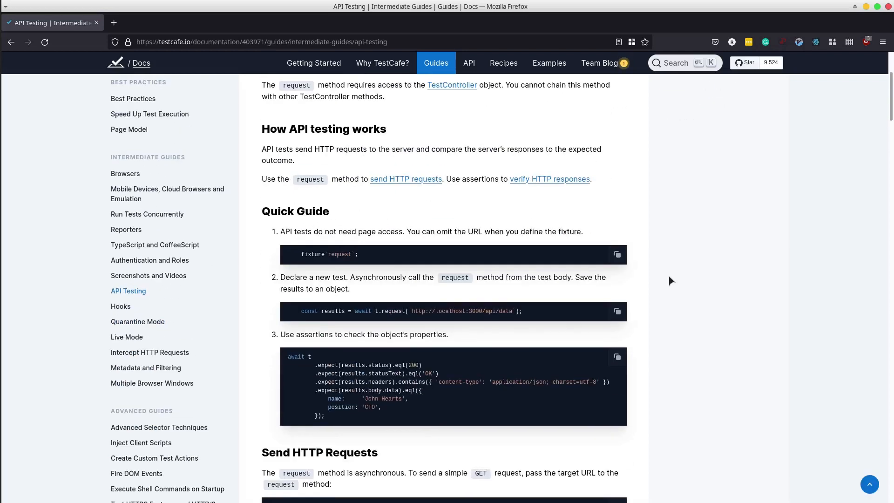
pyautogui.scroll(-3)
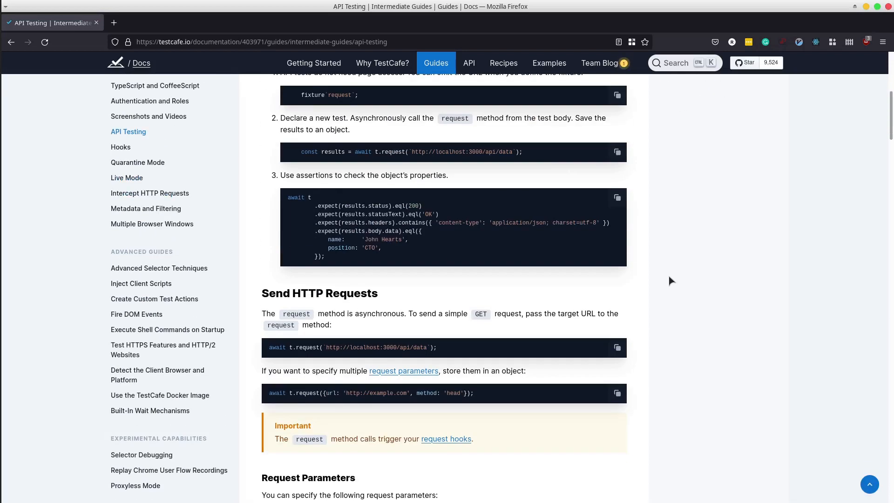
pyautogui.scroll(-3)
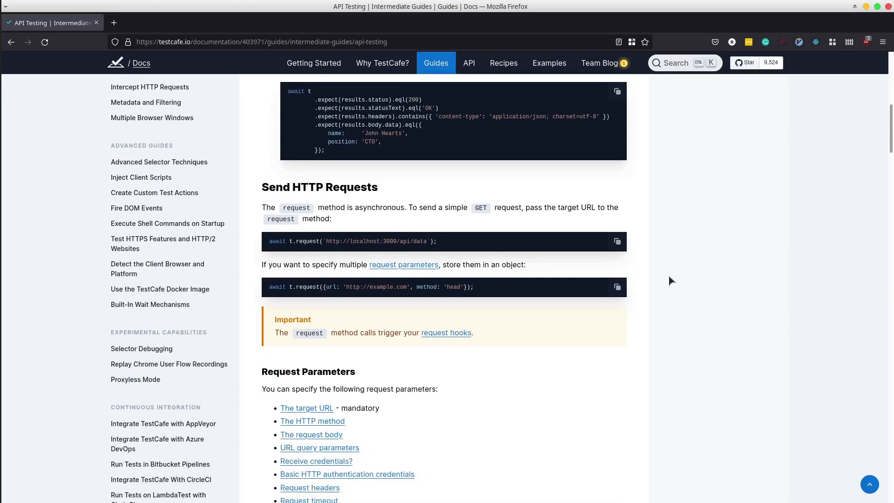
pyautogui.scroll(-3)
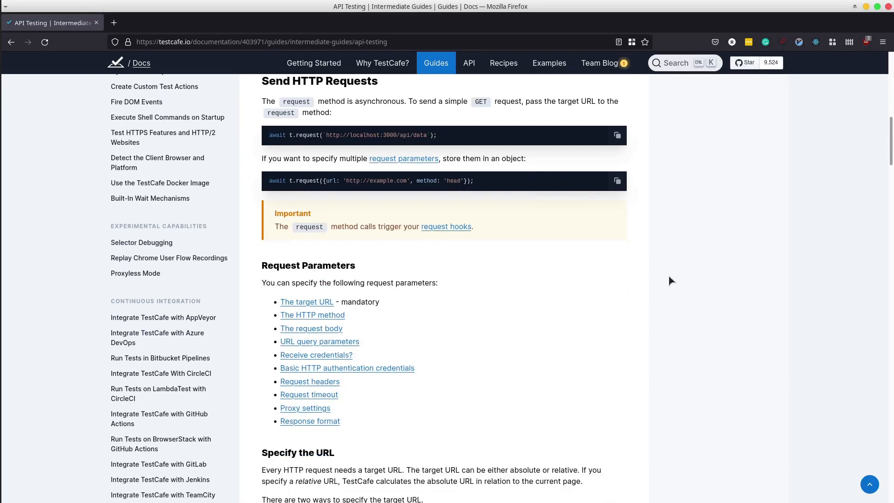
pyautogui.scroll(-3)
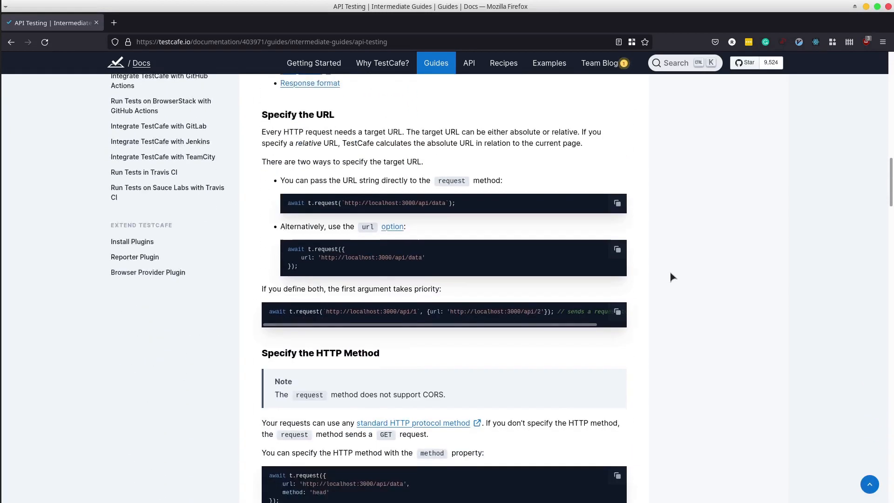
pyautogui.scroll(-3)
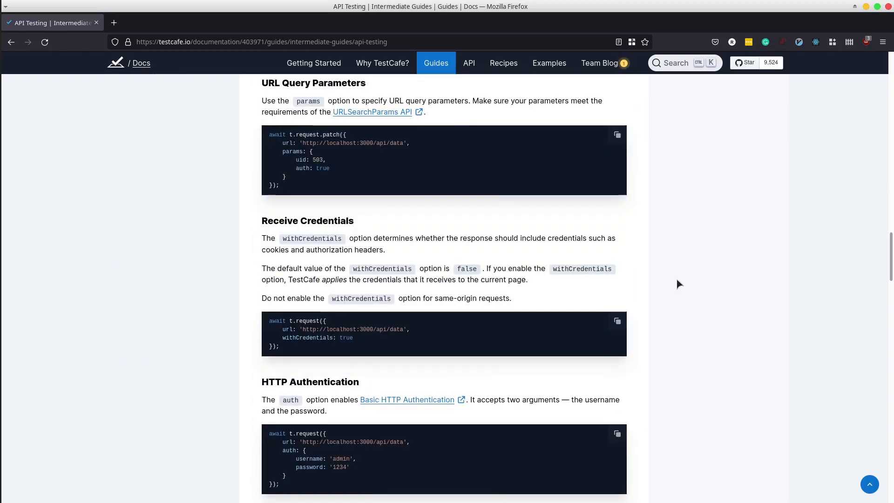
pyautogui.scroll(-3)
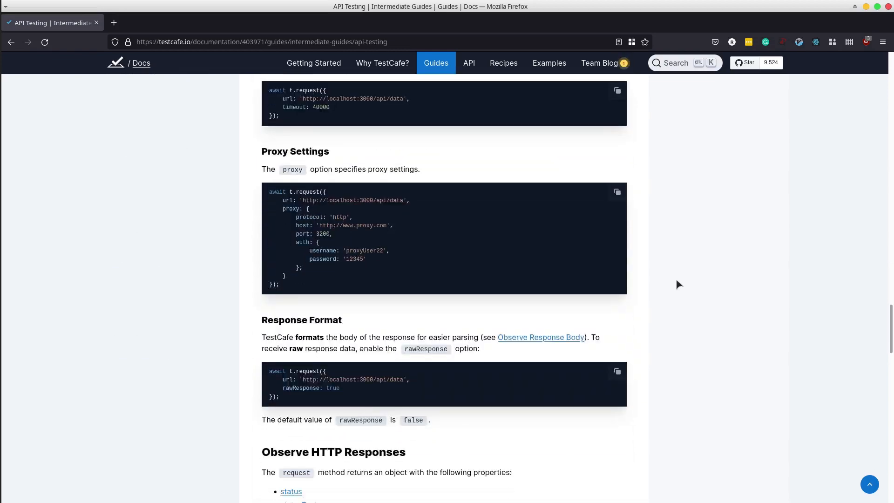
pyautogui.scroll(-3)
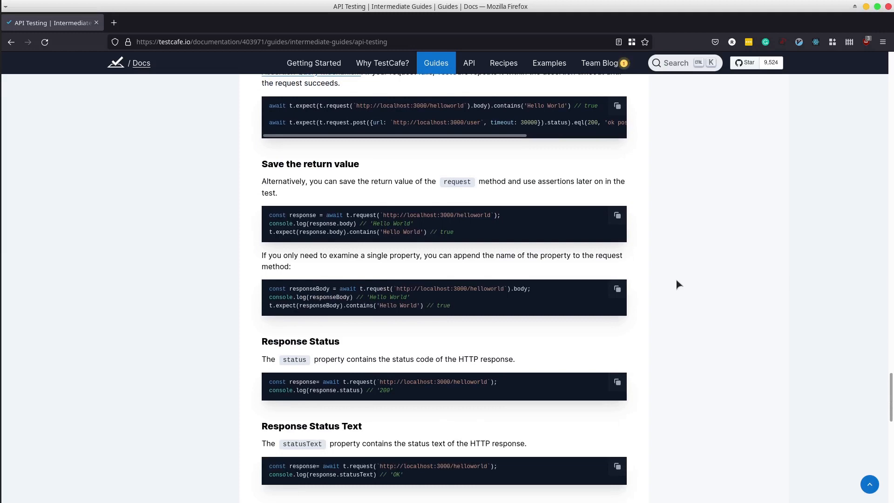
pyautogui.scroll(-3)
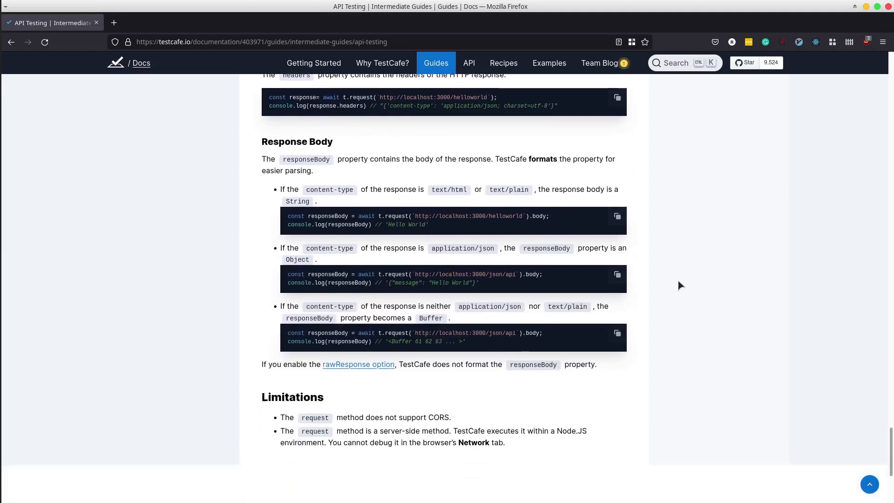
pyautogui.scroll(-3)
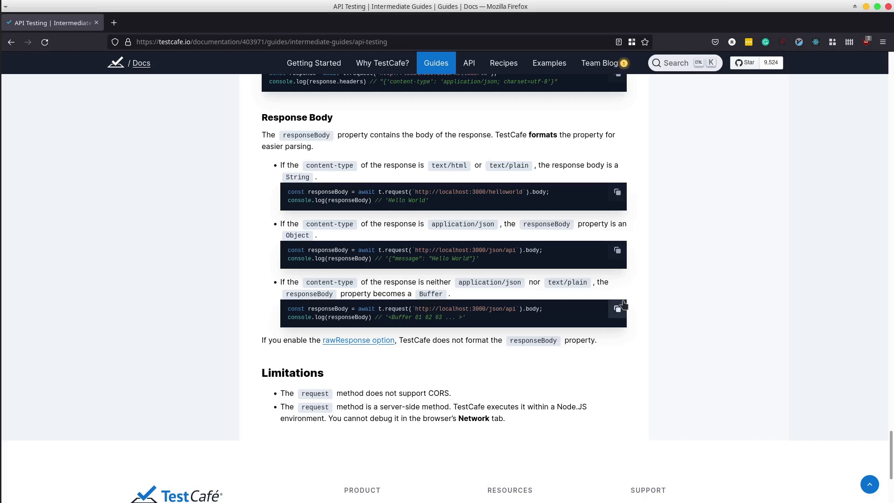
pyautogui.moveTo(668, 316)
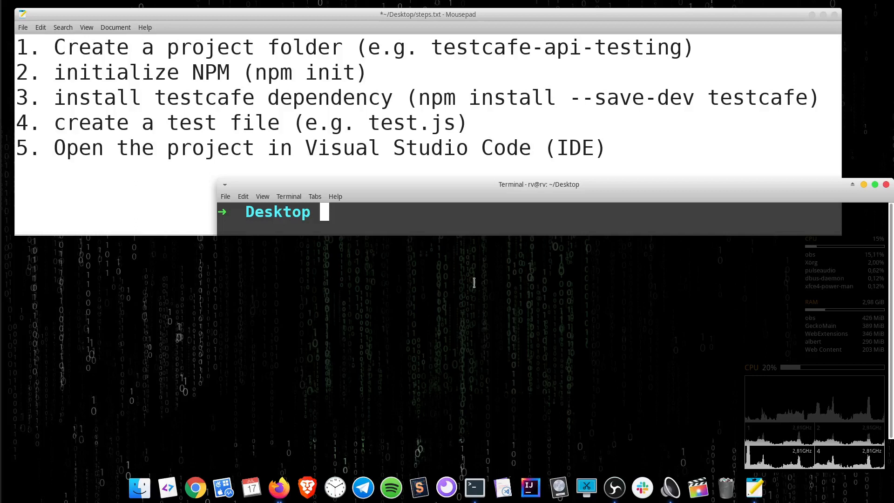
pyautogui.write('md')
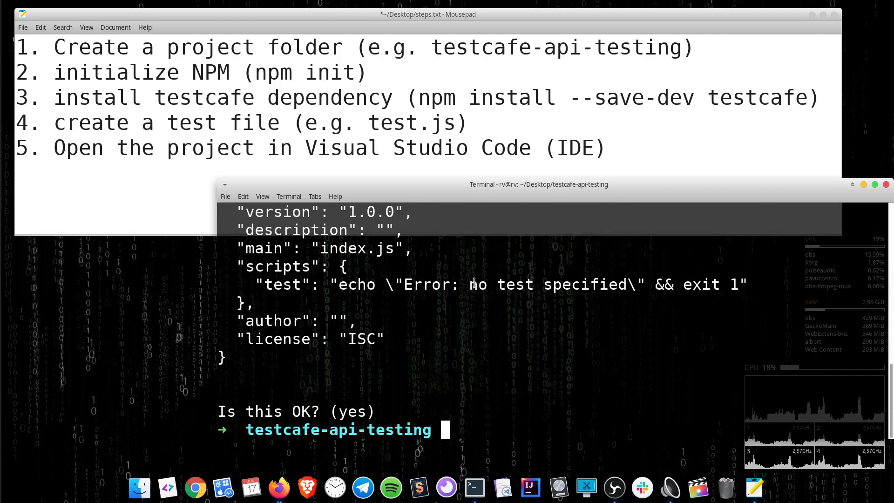
# Run npm install --save-dev testcafe, then start creating test.js with touch
pyautogui.write('npm')
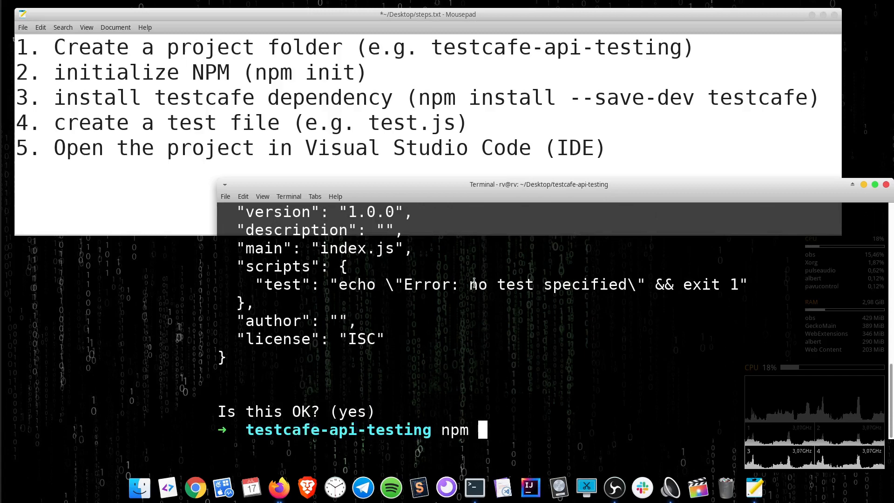
pyautogui.write('install --save-de')
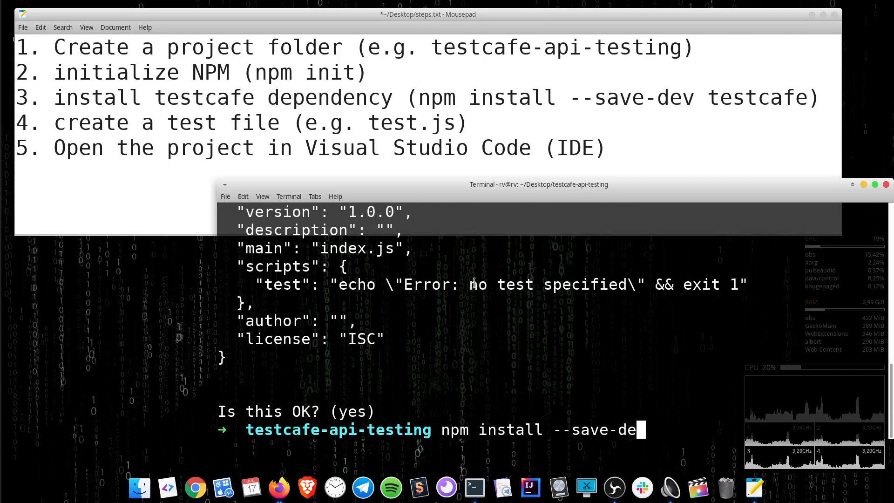
pyautogui.press('Return')
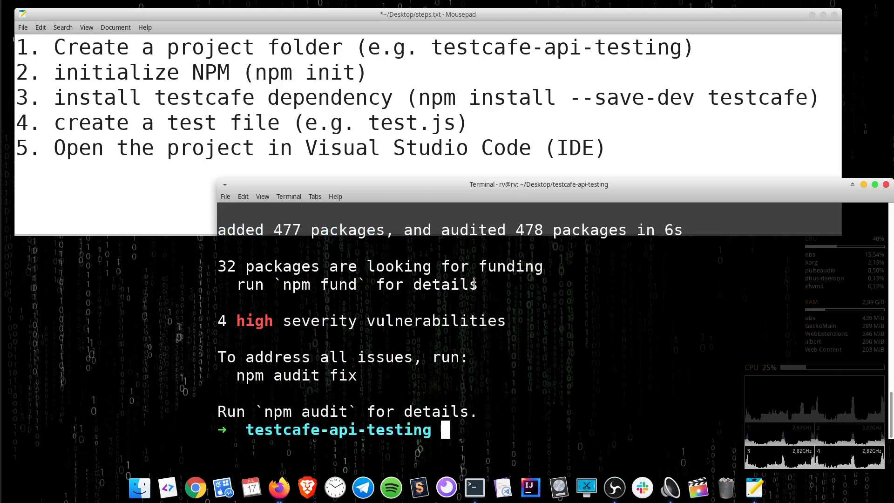
pyautogui.write('touch')
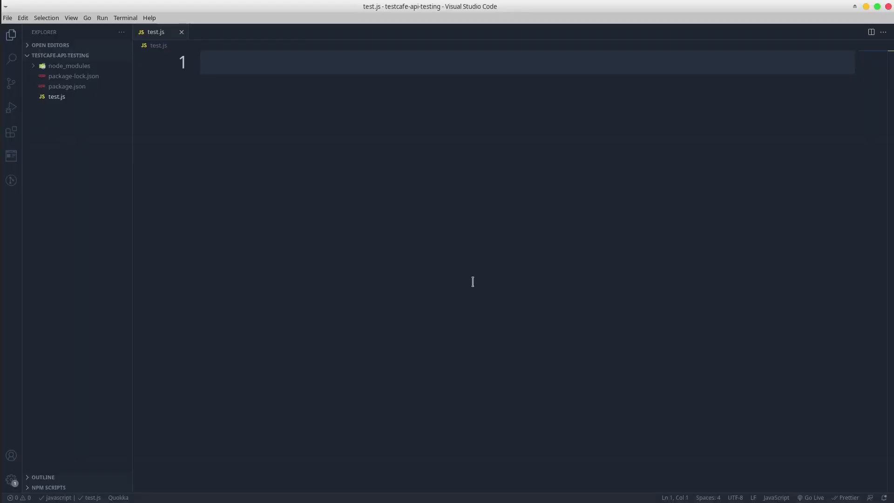
# Write fixture('API Testing test suite') and test('GET todos by id', async t => {}) with an open body
pyautogui.press('F2')
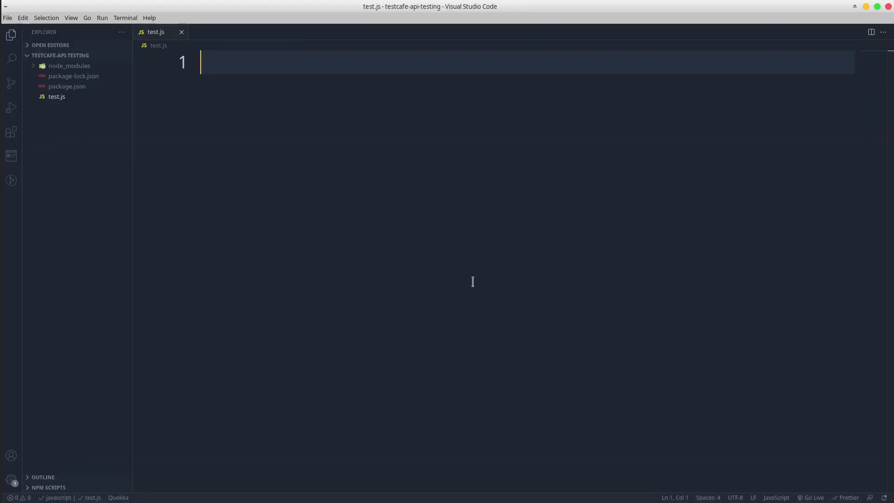
pyautogui.write('fixture()')
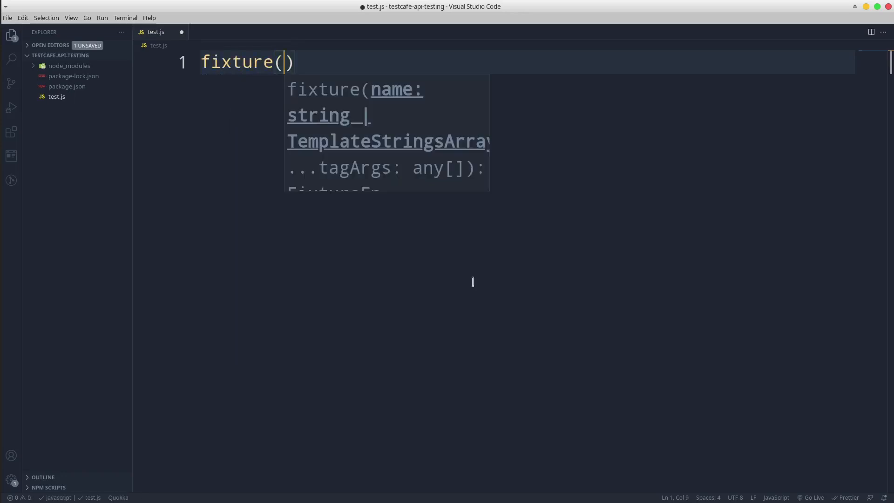
pyautogui.write("'API Testin'")
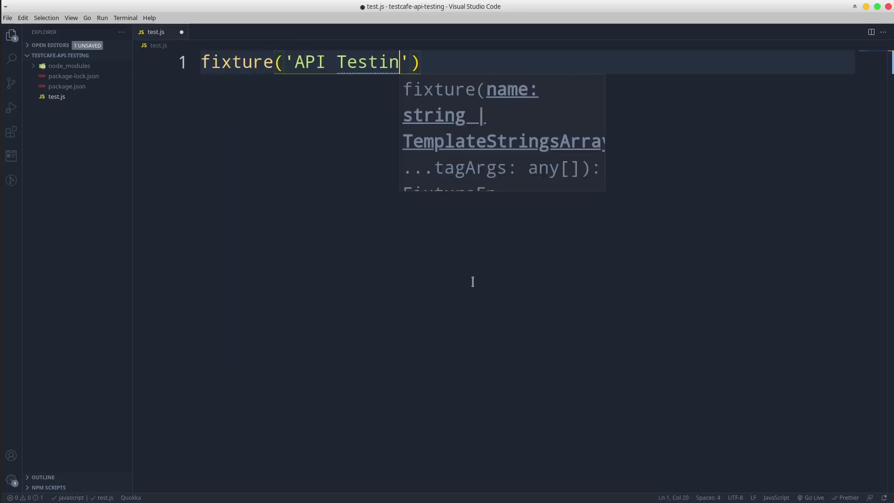
pyautogui.write("g test suite'")
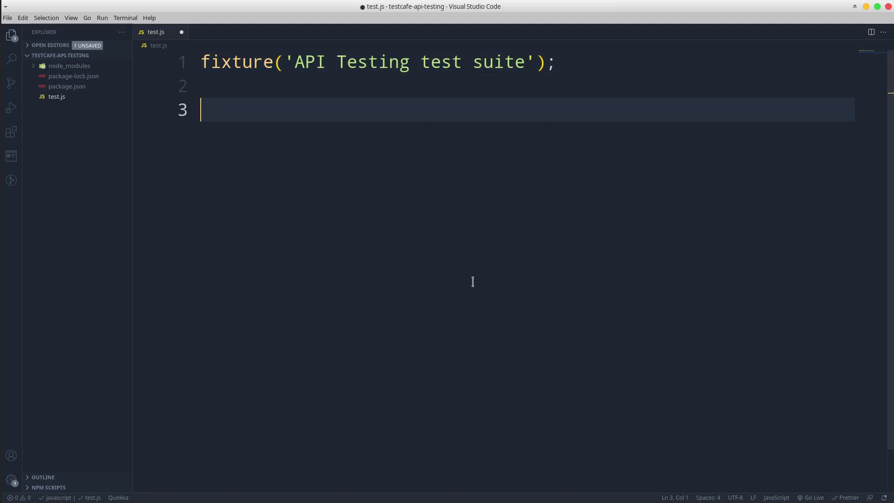
pyautogui.write("test('GET'")
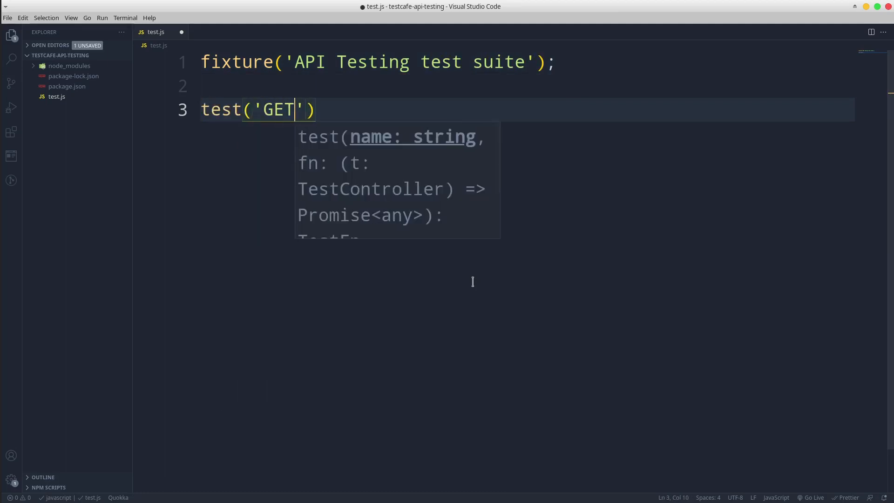
pyautogui.write('" "')
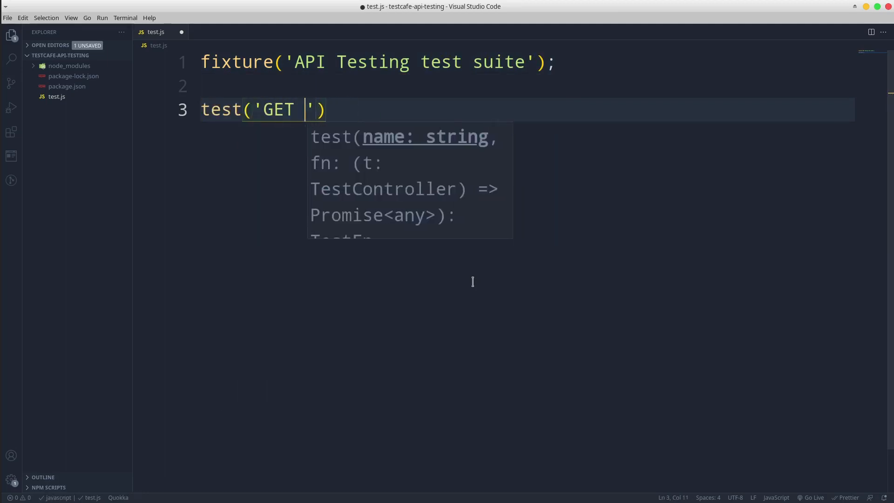
pyautogui.write('todos')
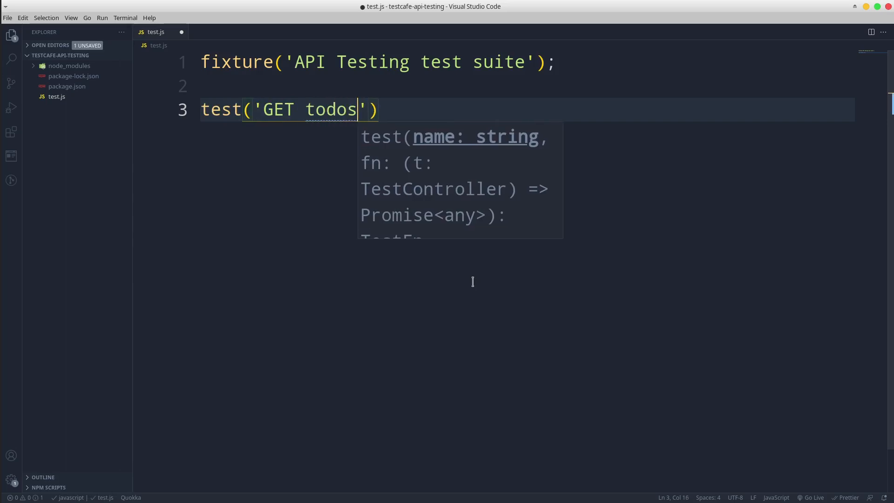
pyautogui.write('by id')
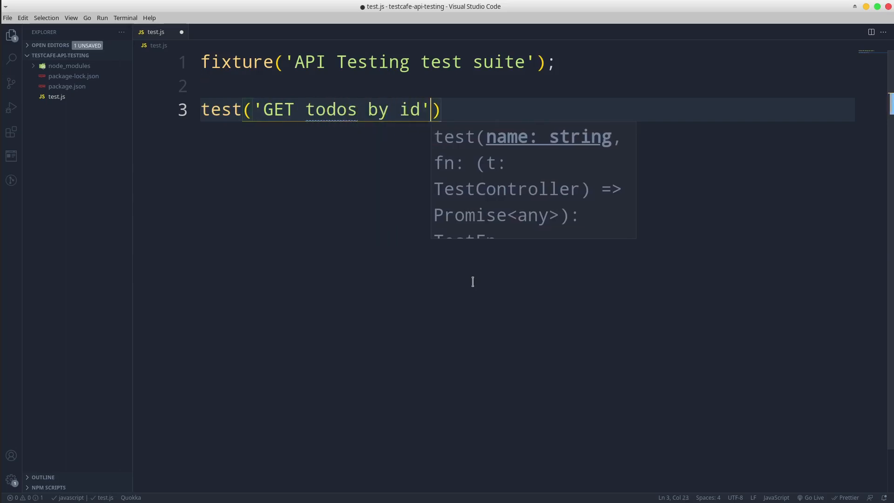
pyautogui.write(', async t =>')
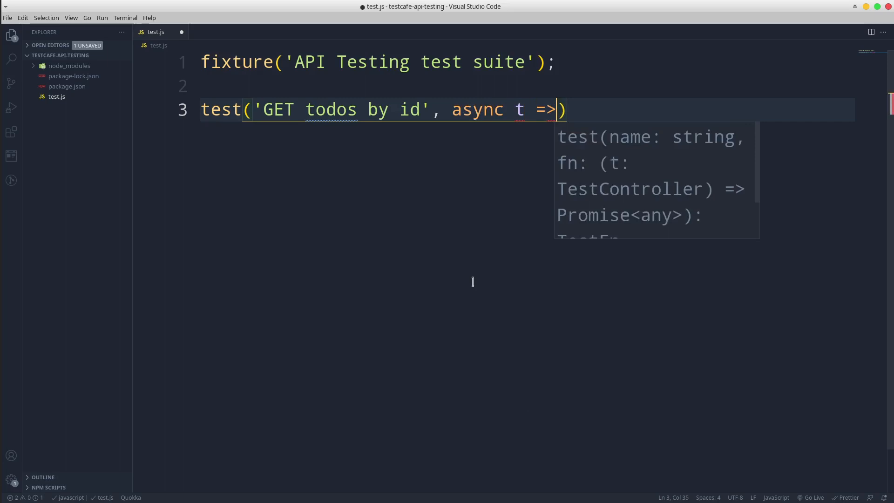
pyautogui.write('{')
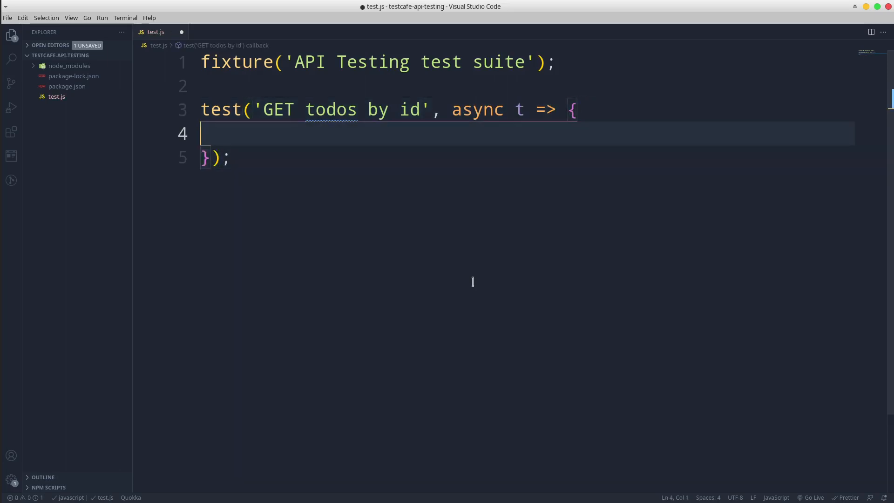
pyautogui.press('Enter')
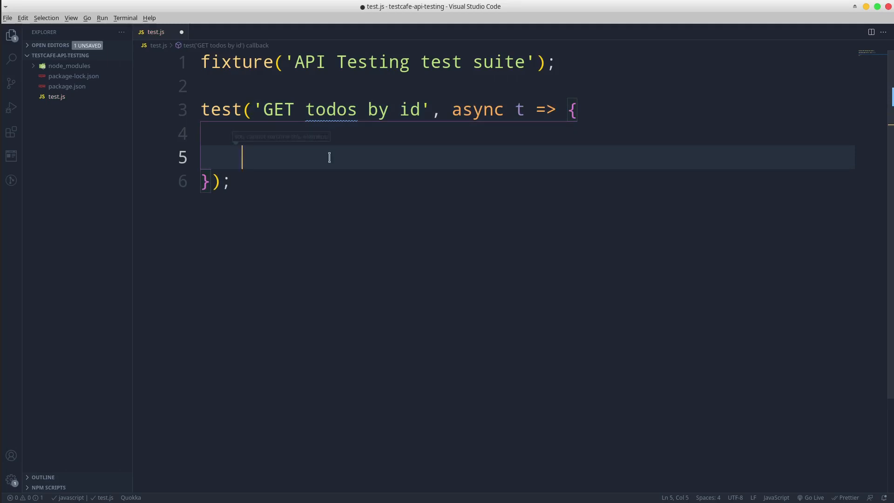
pyautogui.write('const')
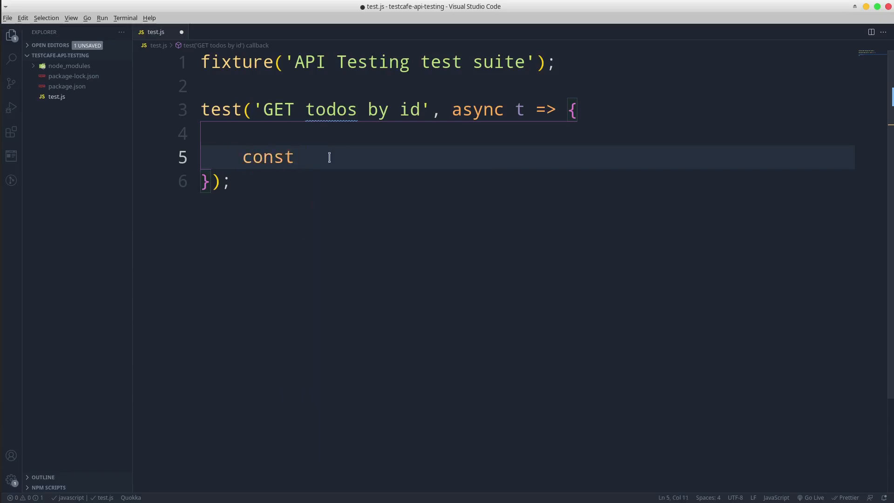
pyautogui.write('resp =')
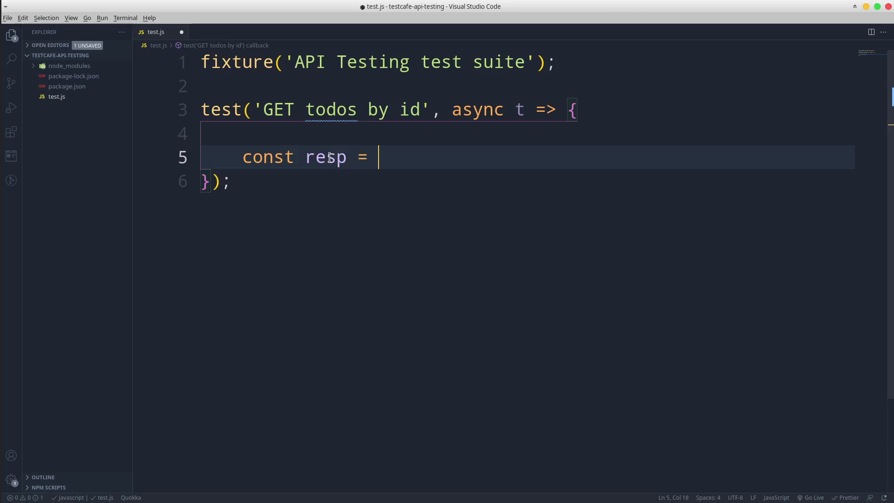
pyautogui.write('await t.re')
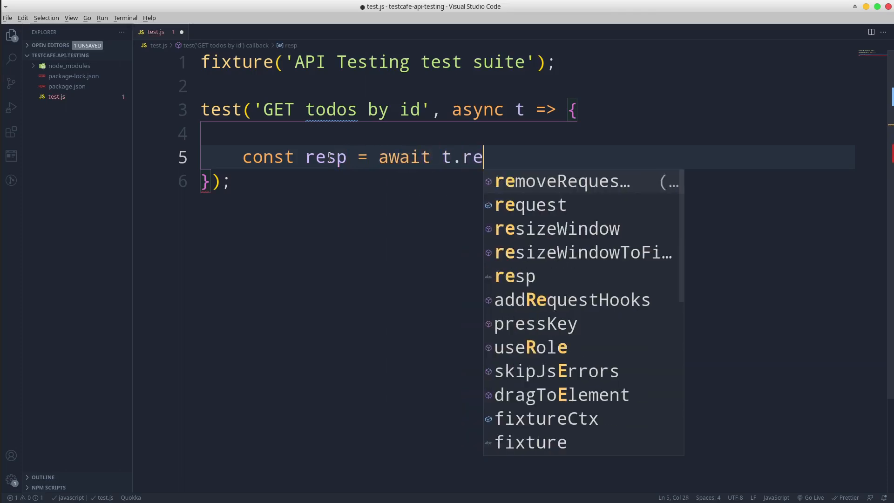
pyautogui.click(530, 205)
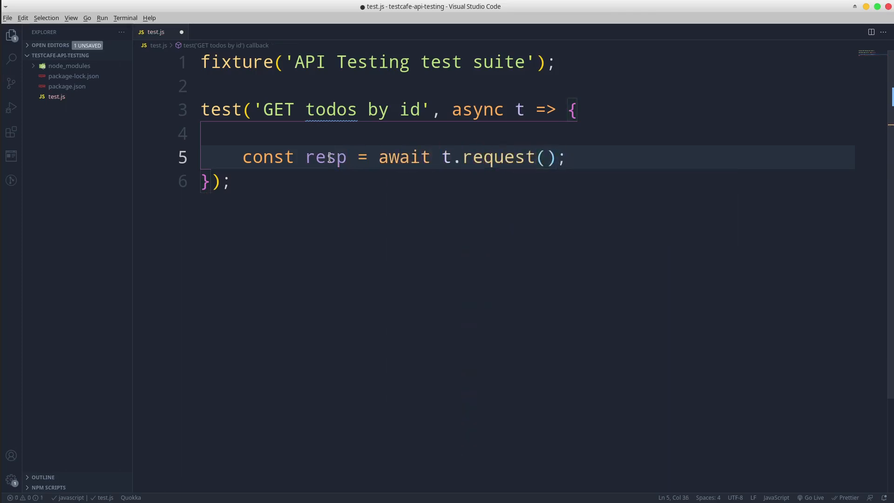
pyautogui.click(546, 157)
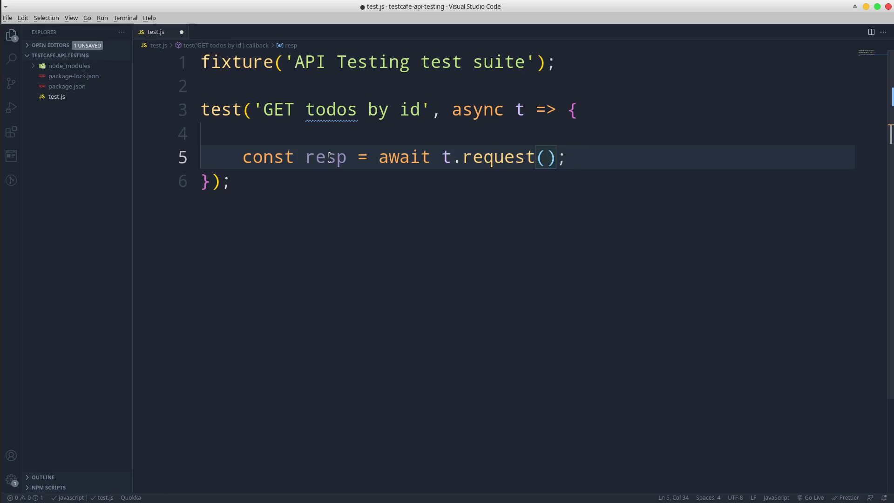
pyautogui.write('{')
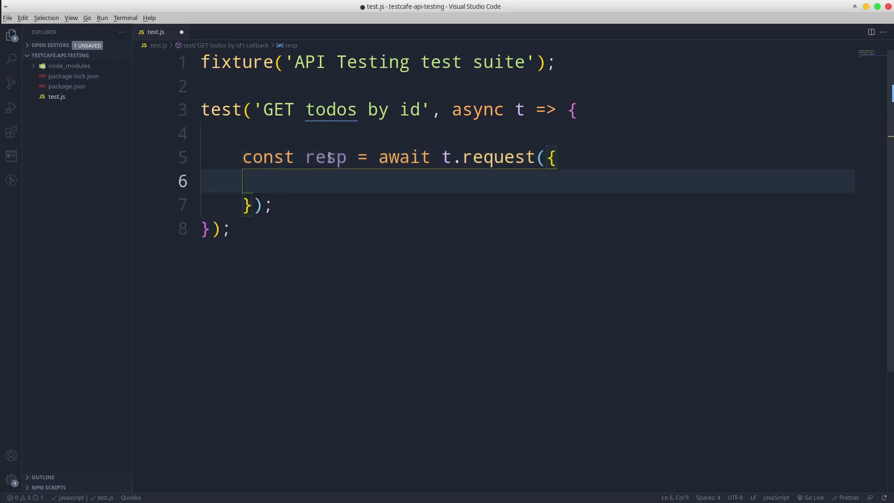
pyautogui.write('url:')
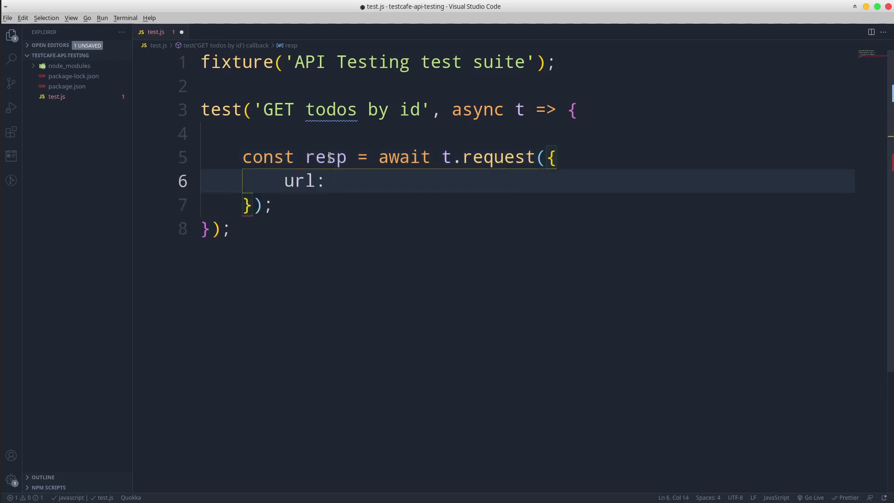
pyautogui.write("'https://jsonplaceholder.typicode.com/todos/1',")
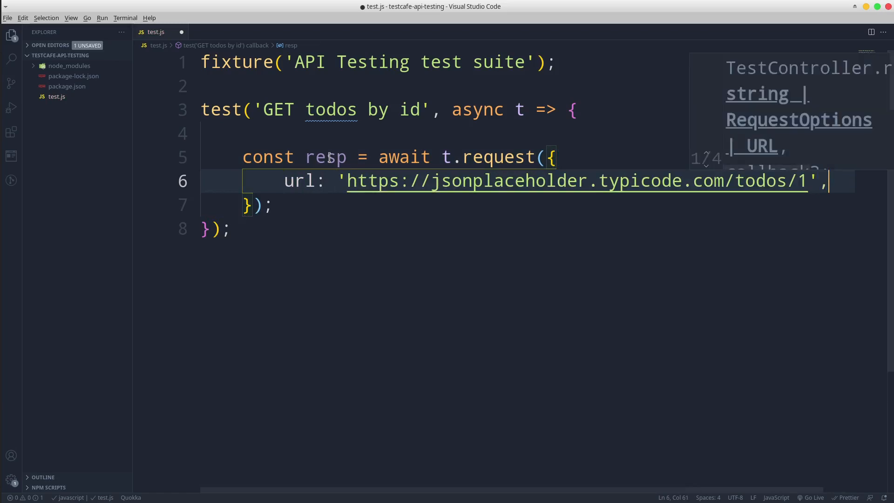
pyautogui.write("method: 'GET")
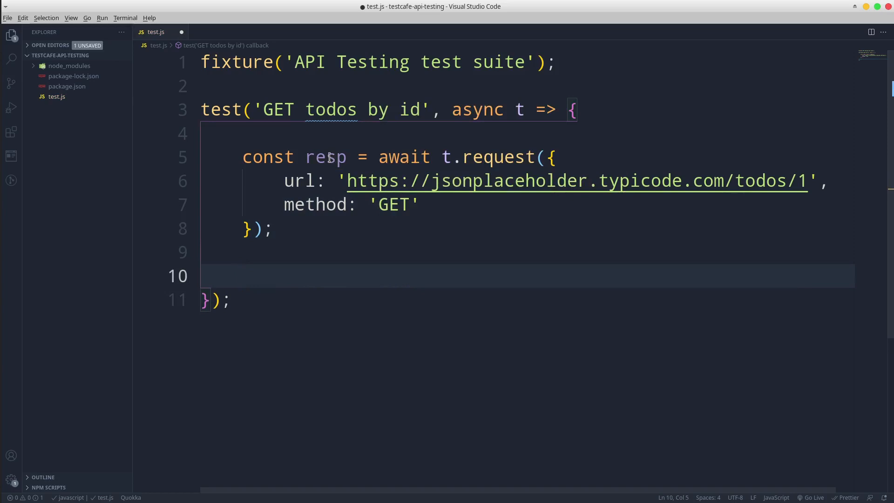
# Add console.log(resp) and await t.expect(resp.status).eql(200) to the test
pyautogui.write('console.log(')
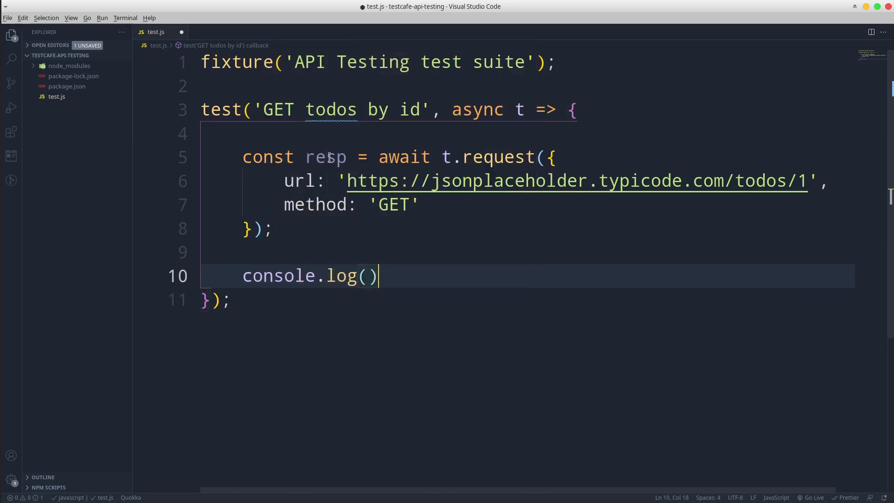
pyautogui.write('resp')
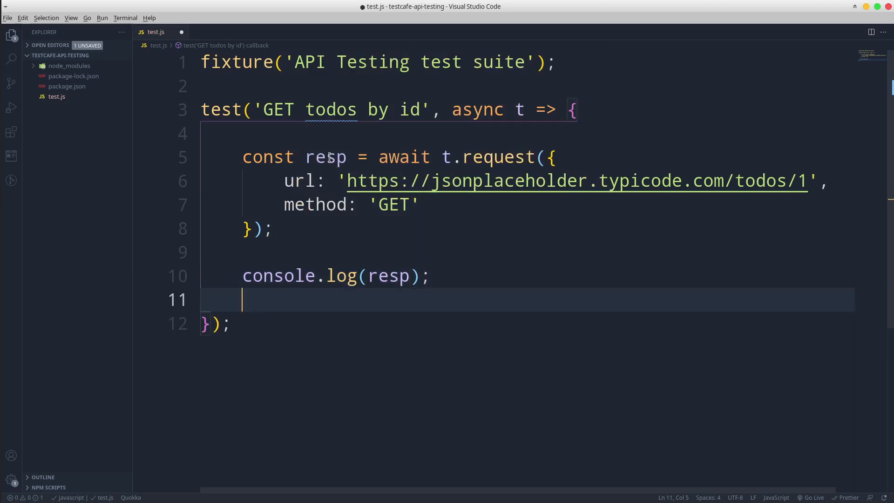
pyautogui.press('Enter')
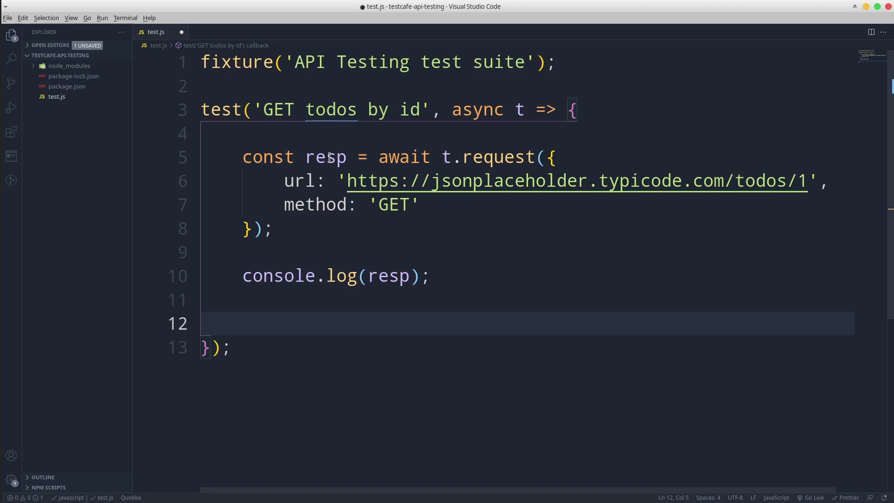
pyautogui.write('await t.expe')
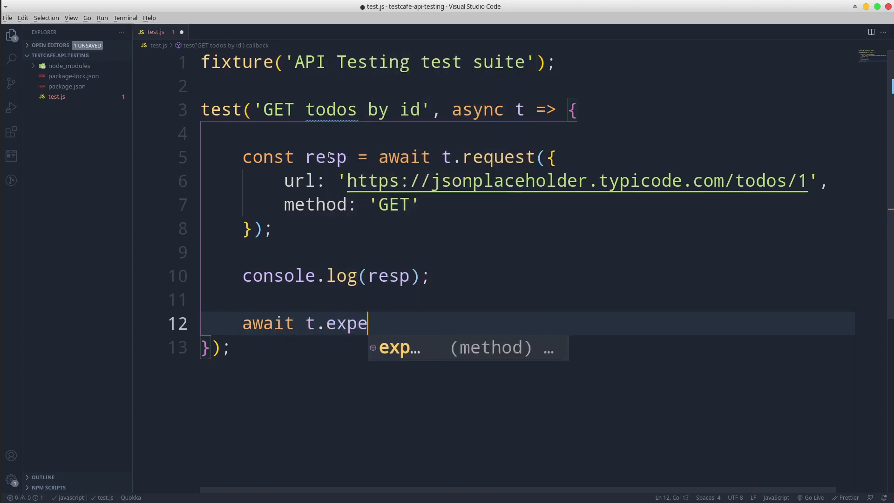
pyautogui.write('ct(resp.status')
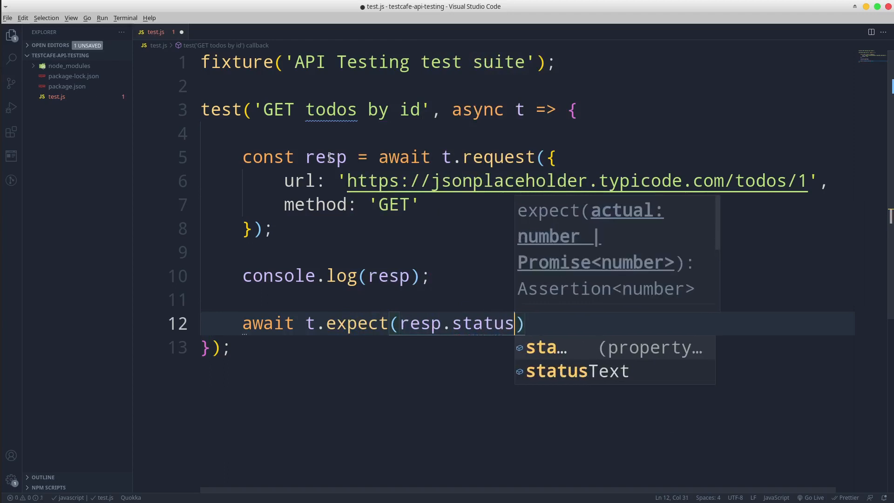
pyautogui.write('.eql(')
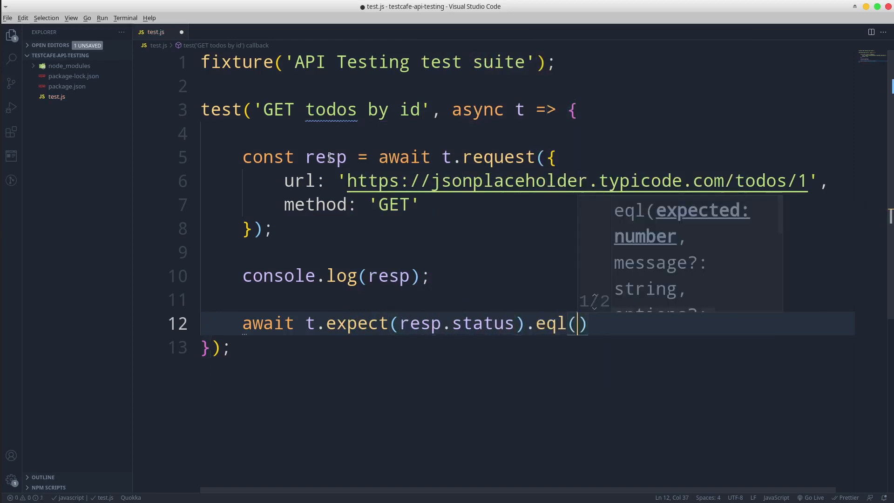
pyautogui.write('200);')
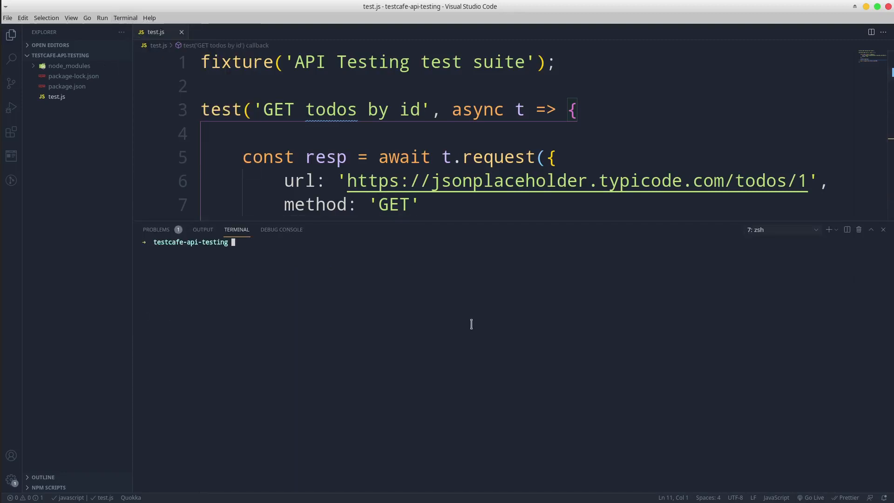
# Run ./node_modules/.bin/testcafe chrome test.js in the integrated terminal
pyautogui.write('./n')
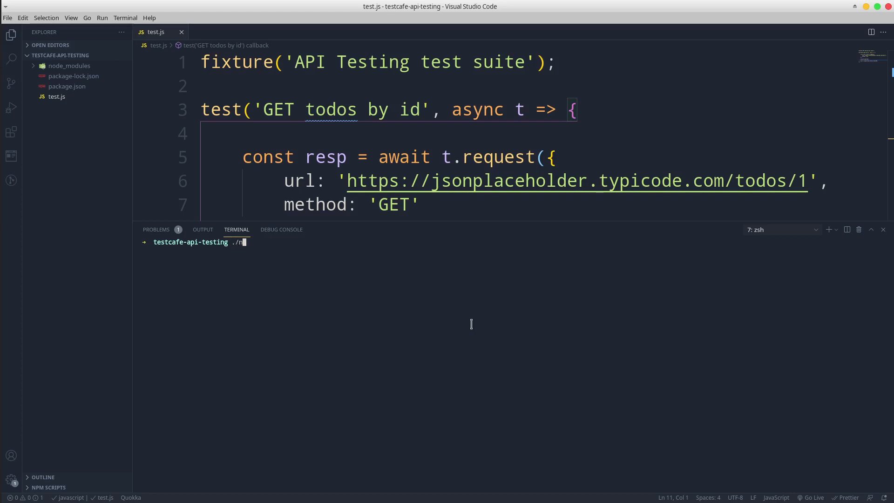
pyautogui.write('ode_modules/.bin/')
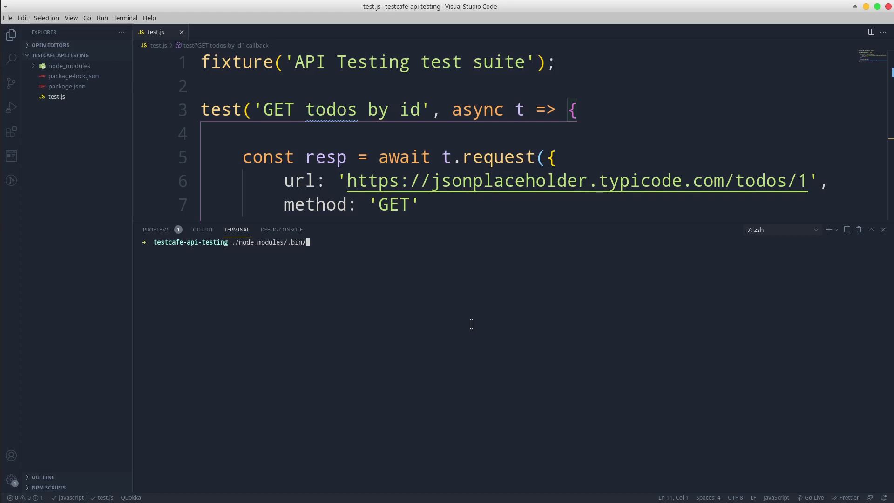
pyautogui.write('testcafe')
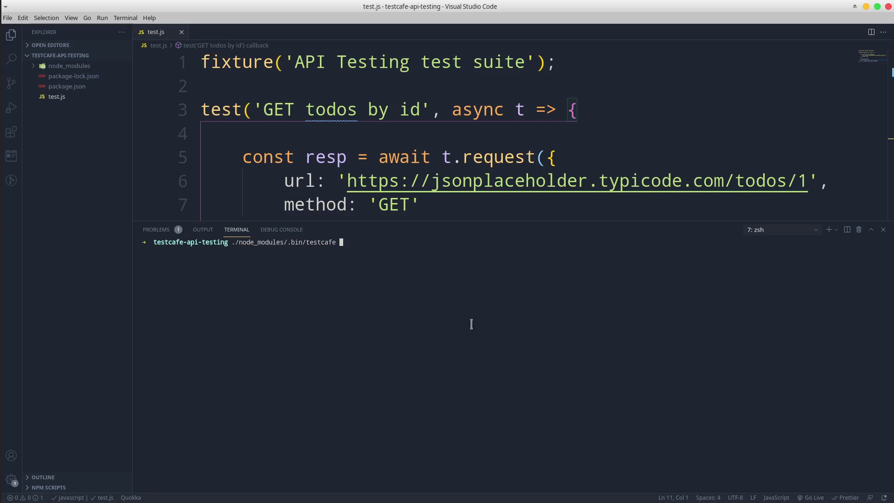
pyautogui.write('chrome')
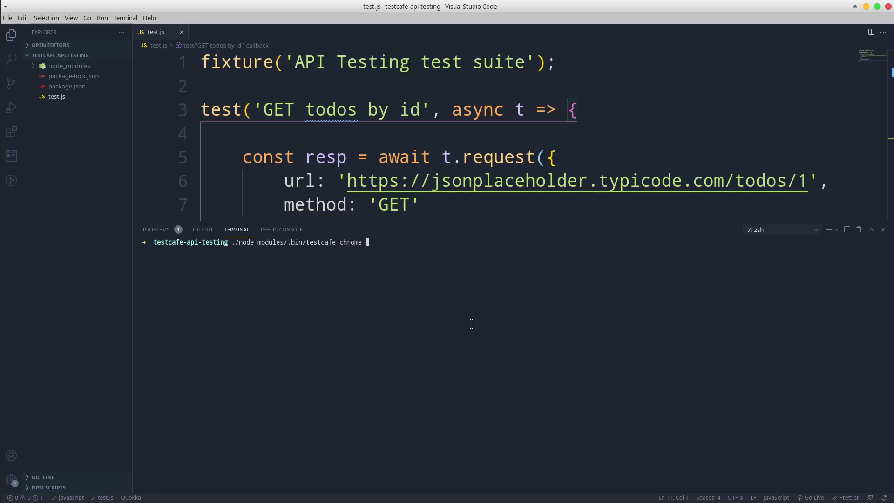
pyautogui.write('test.js')
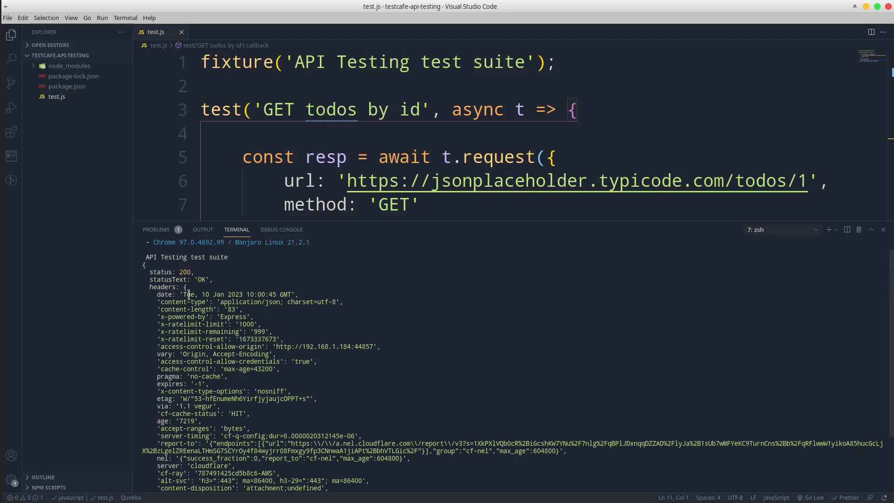
# Scroll the terminal output to the response body and confirm the status 200 assertion line
pyautogui.scroll(-3)
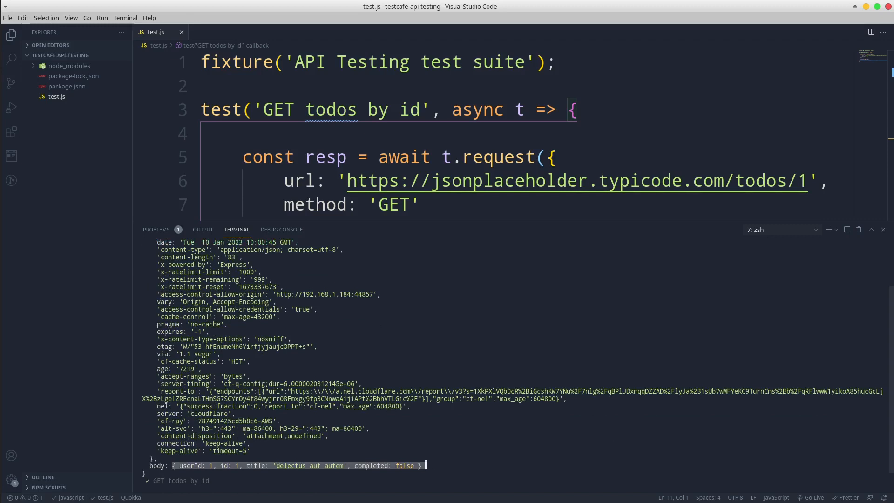
pyautogui.scroll(-3)
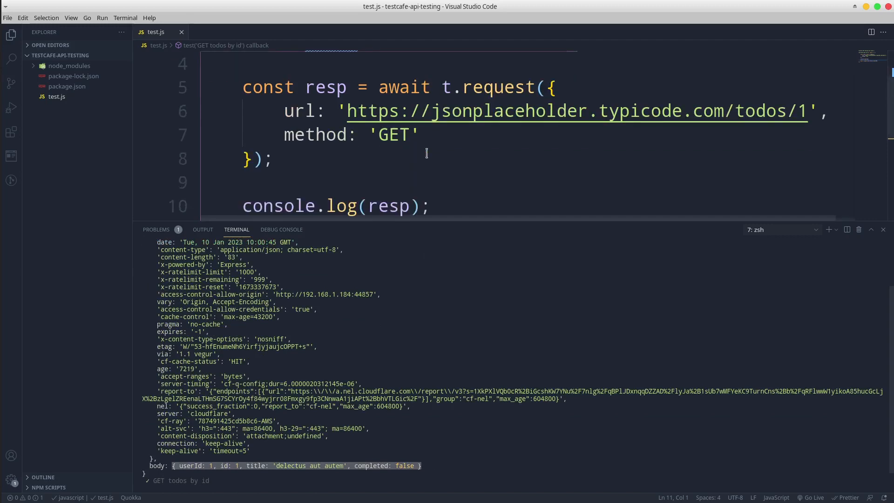
pyautogui.write('await t.expect(resp.status).eql(200);')
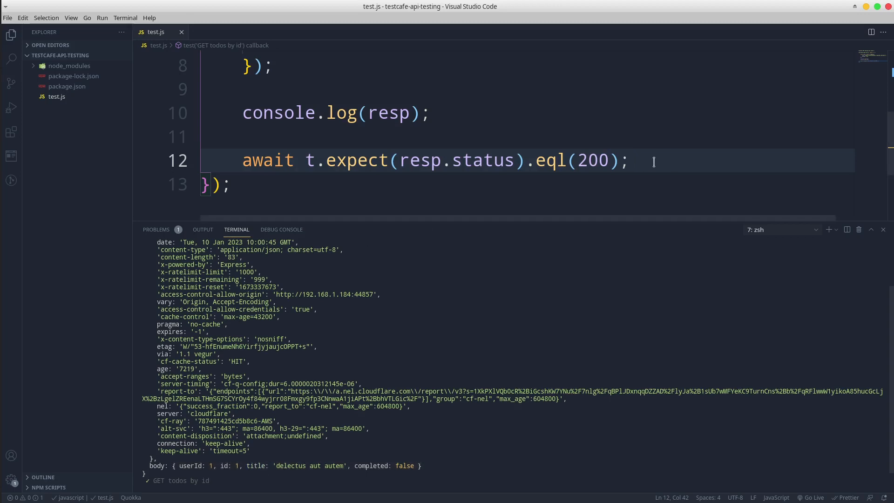
# Type await t.expect(resp.body.title).eql and select the logged title value in the terminal
pyautogui.write('await')
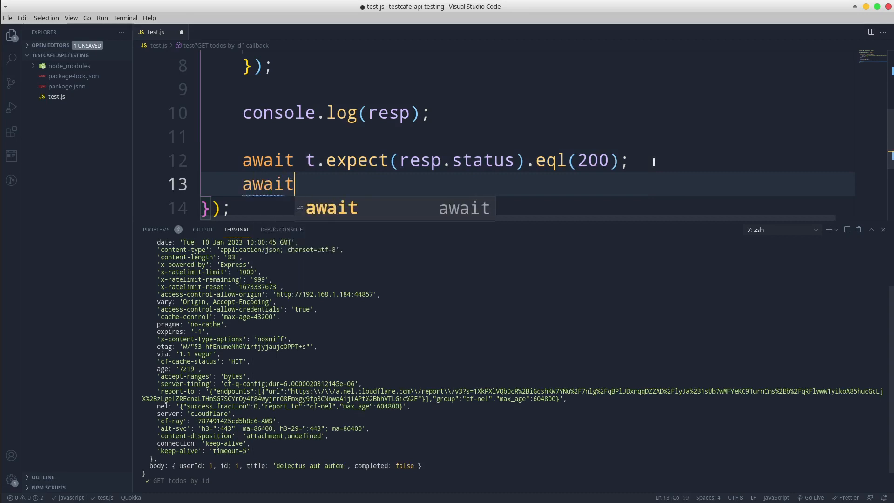
pyautogui.write('t.exp')
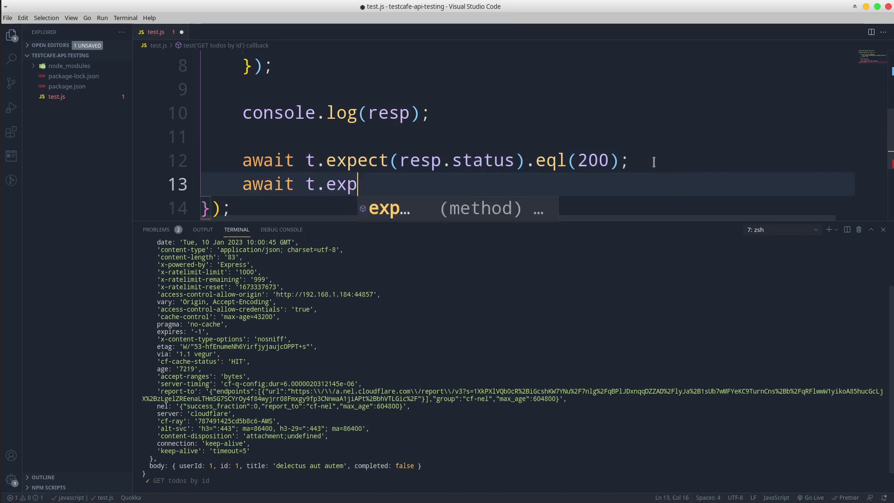
pyautogui.write('ect(resp.')
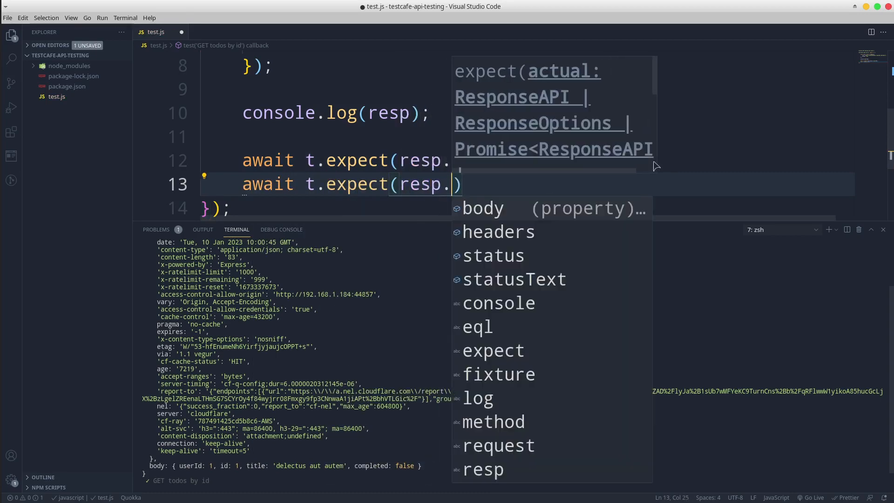
pyautogui.write('body.title')
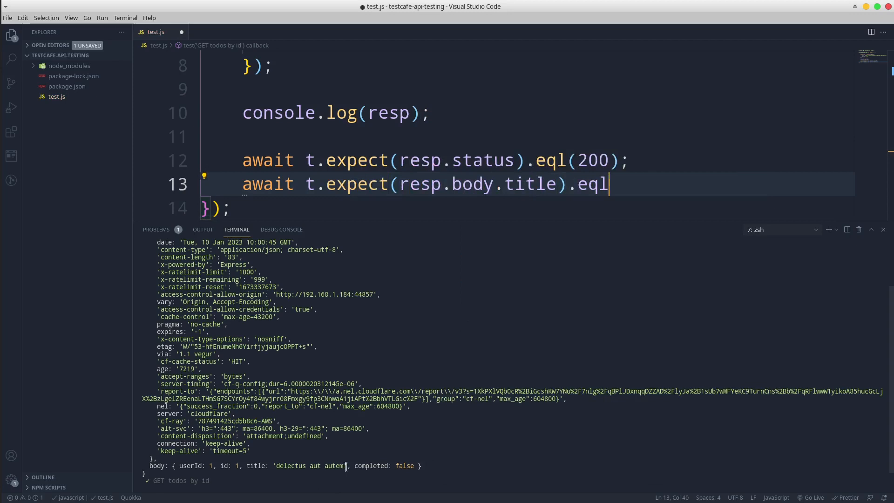
pyautogui.doubleClick(307, 467)
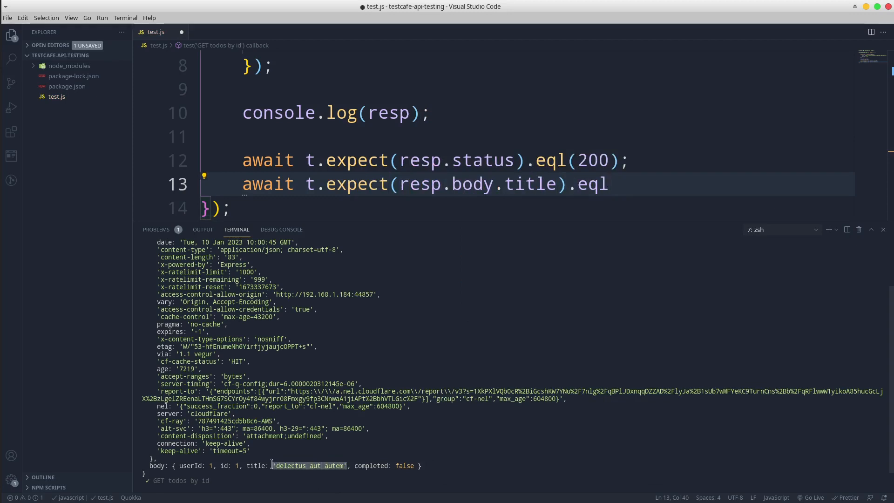